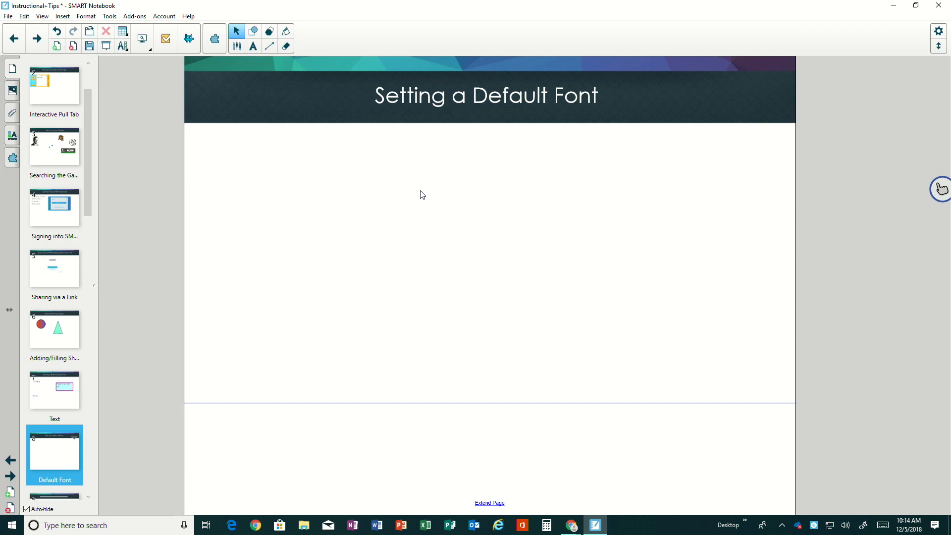
mouse_move(424, 185)
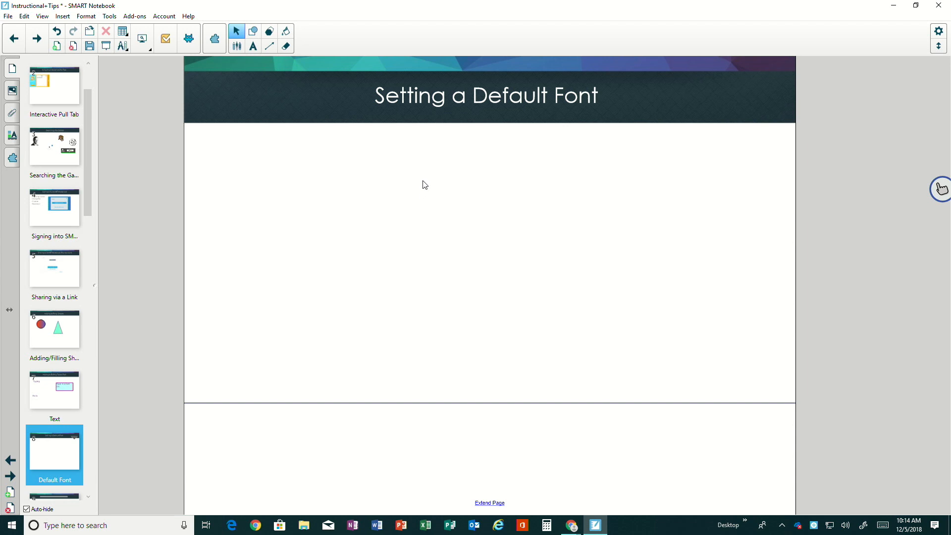
mouse_move(427, 167)
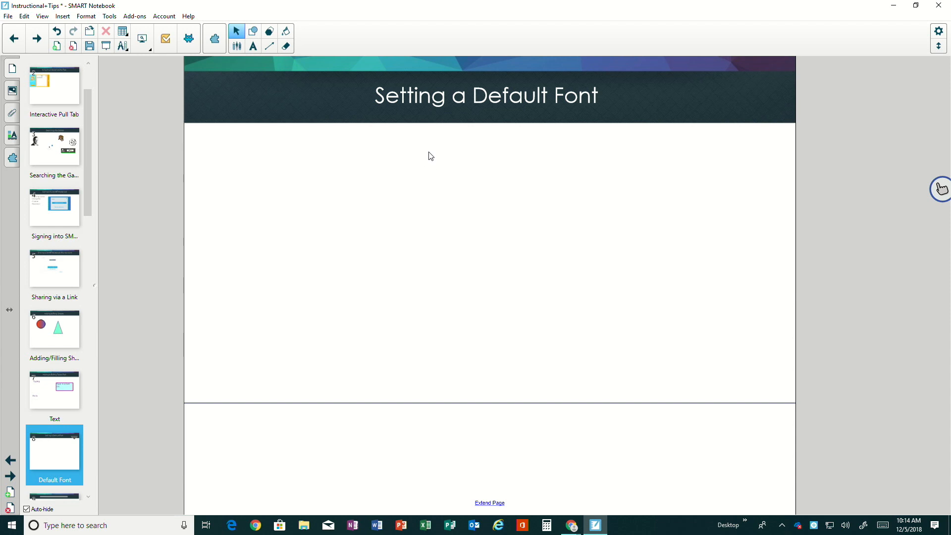
mouse_move(298, 259)
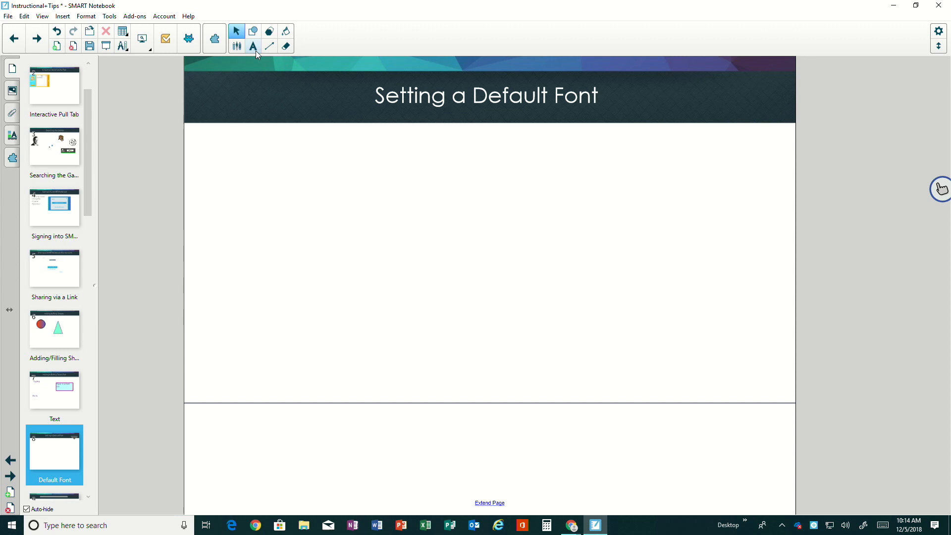
Activate the Text tool so its Arial 36 formatting options appear.
left_click(252, 46)
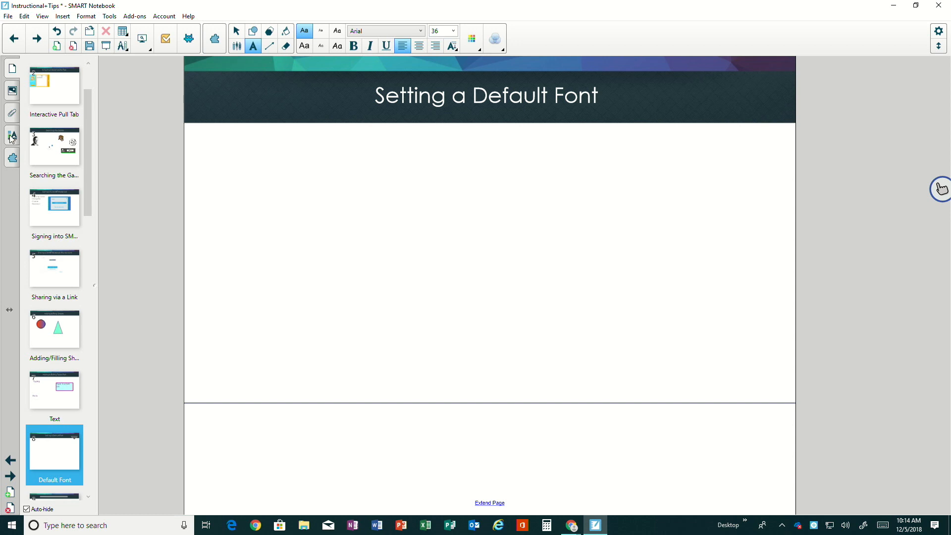
Show the Text Style settings in the text tool's Properties panel.
left_click(11, 135)
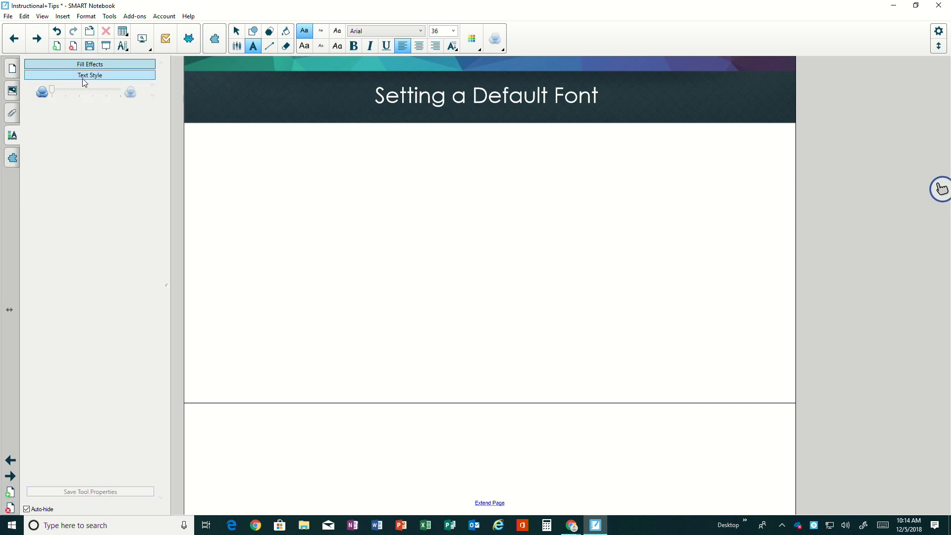
left_click(90, 75)
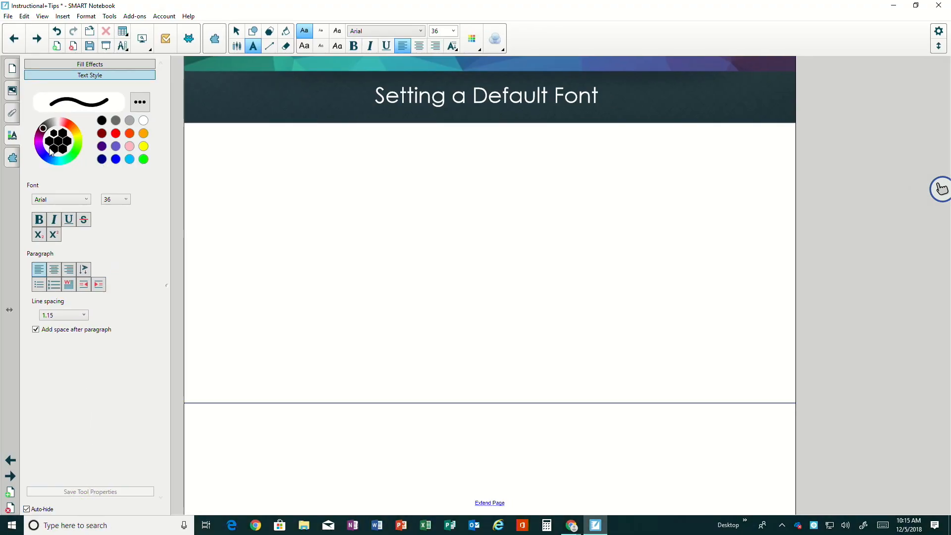
Change the text colour from black to a purple-blue hexagon.
left_click(47, 155)
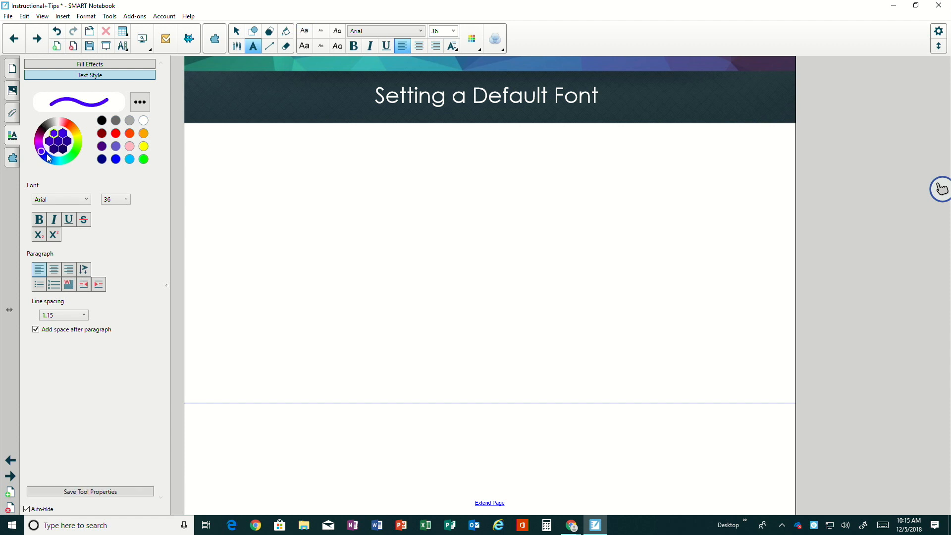
left_click(86, 200)
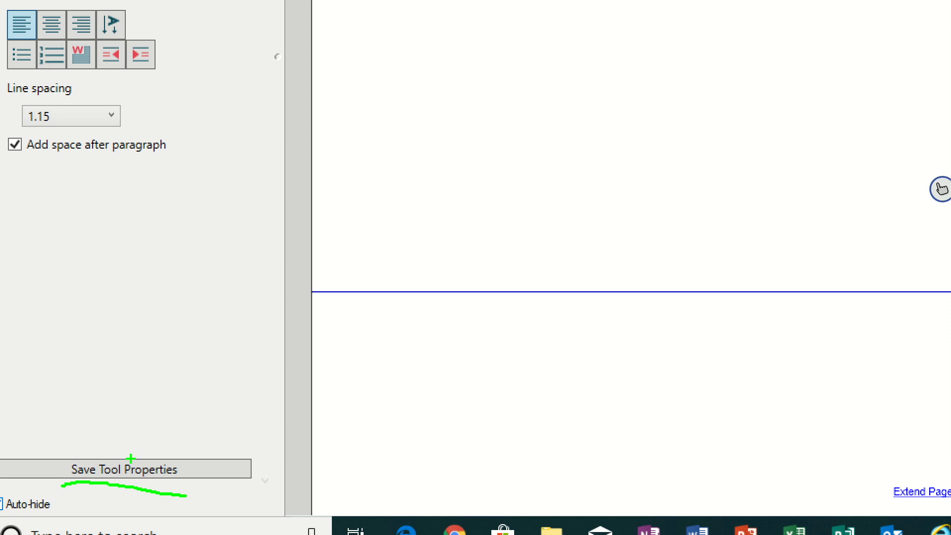
mouse_move(263, 251)
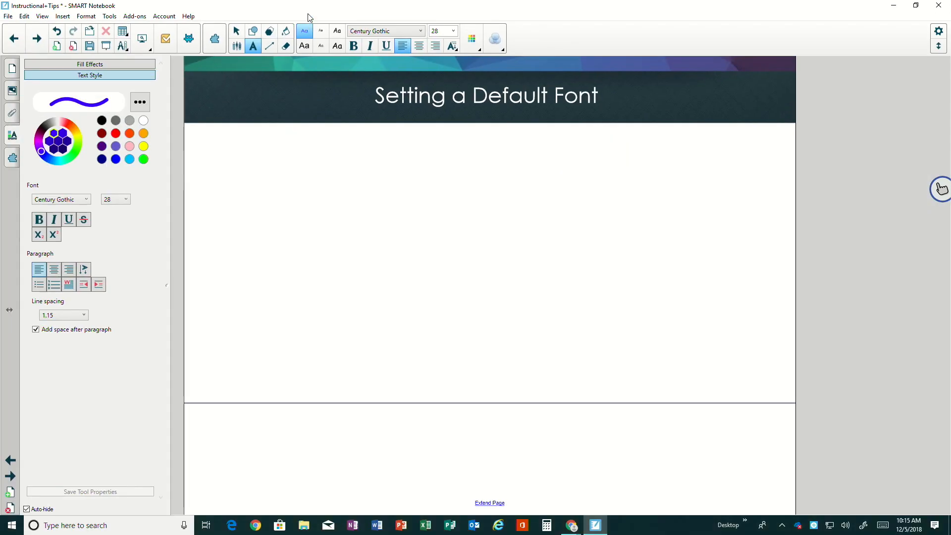
Start a text box on the blank page and type 'Centur'.
left_click(236, 31)
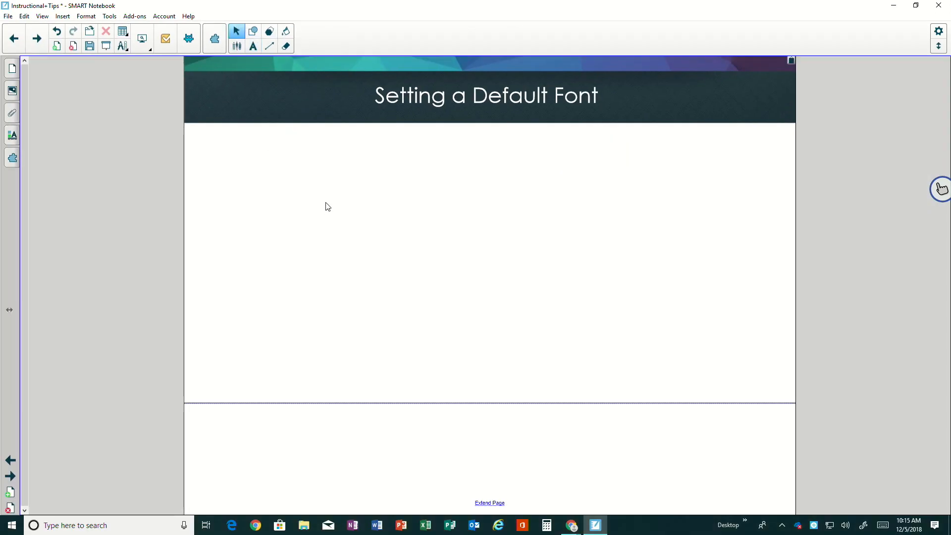
type("Centur")
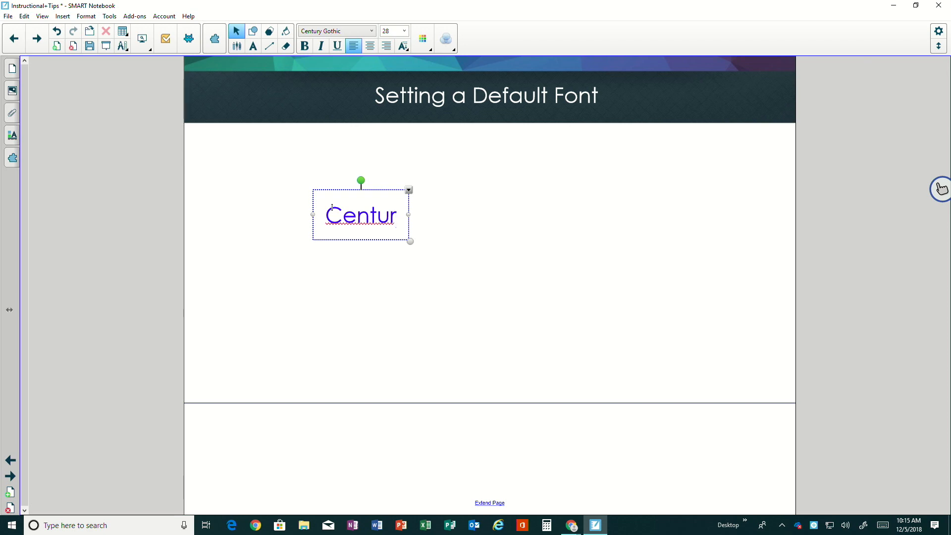